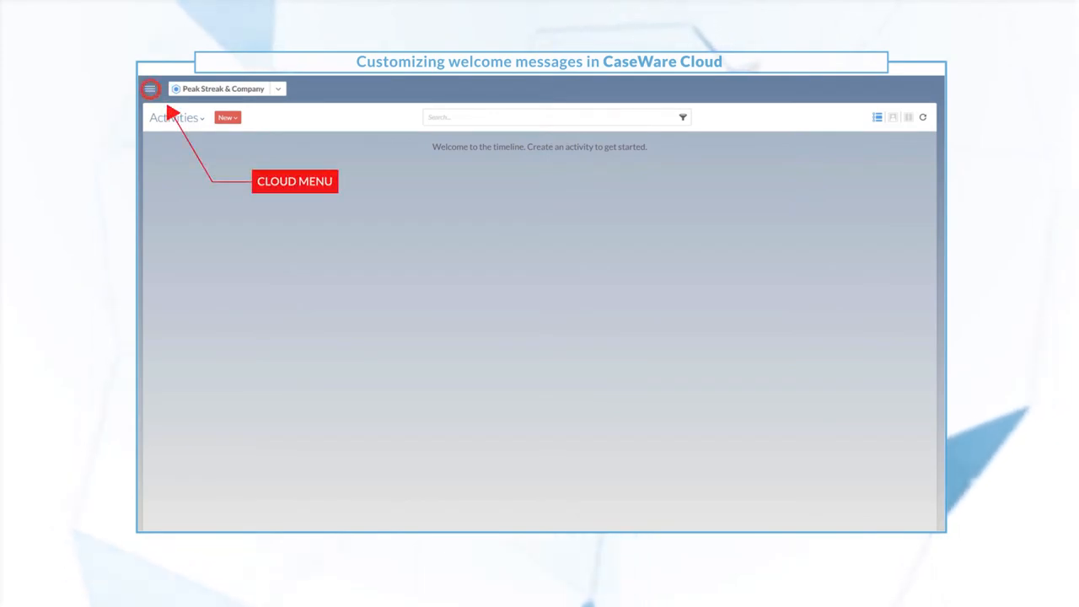
# Go to the organization Settings profile page from the Cloud menu
pyautogui.click(148, 90)
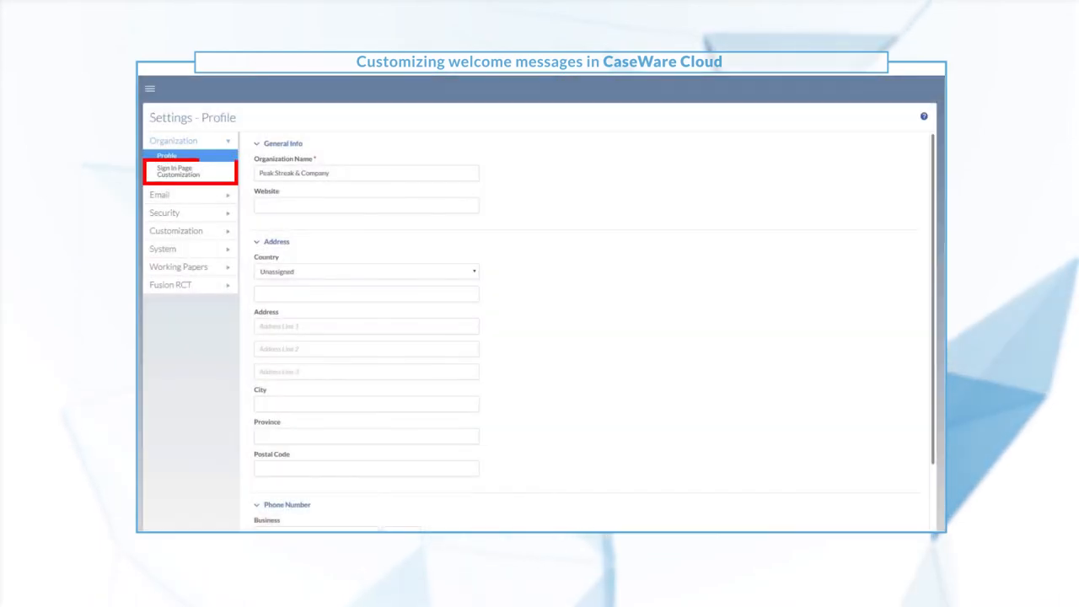
# Set sign-in welcome text 'Welcome to Peak Streak & Company' and upload the Peak_Streak_Logo image
pyautogui.click(177, 171)
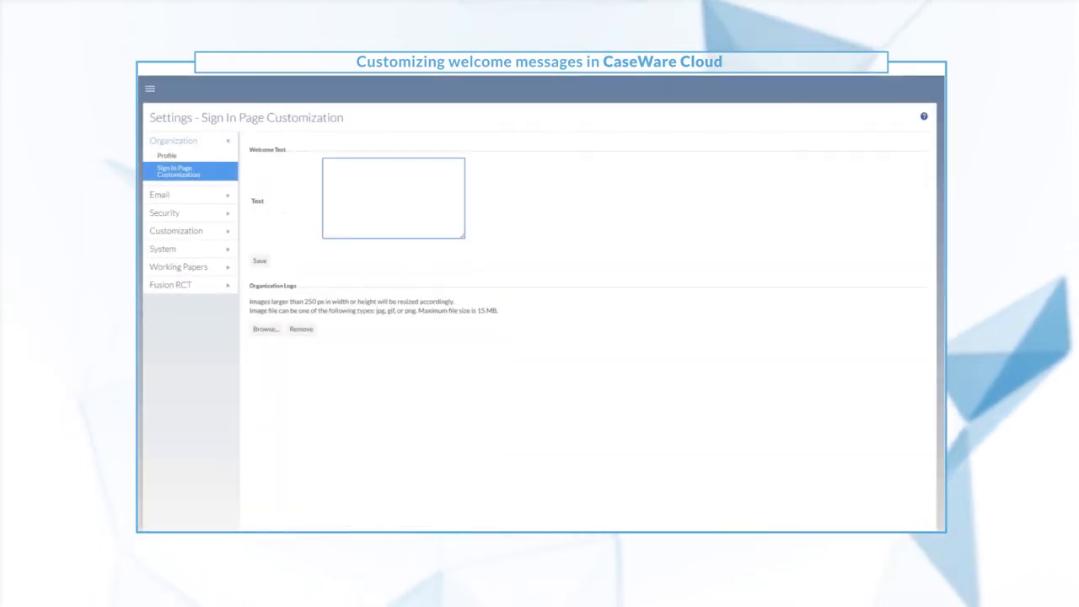
pyautogui.click(392, 198)
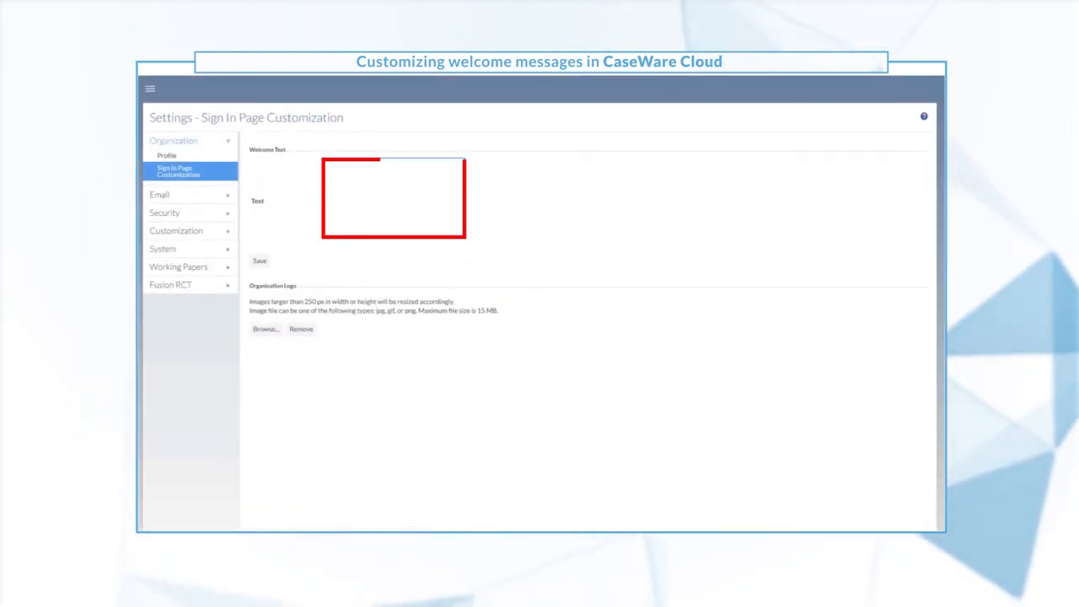
pyautogui.write('Welcome to')
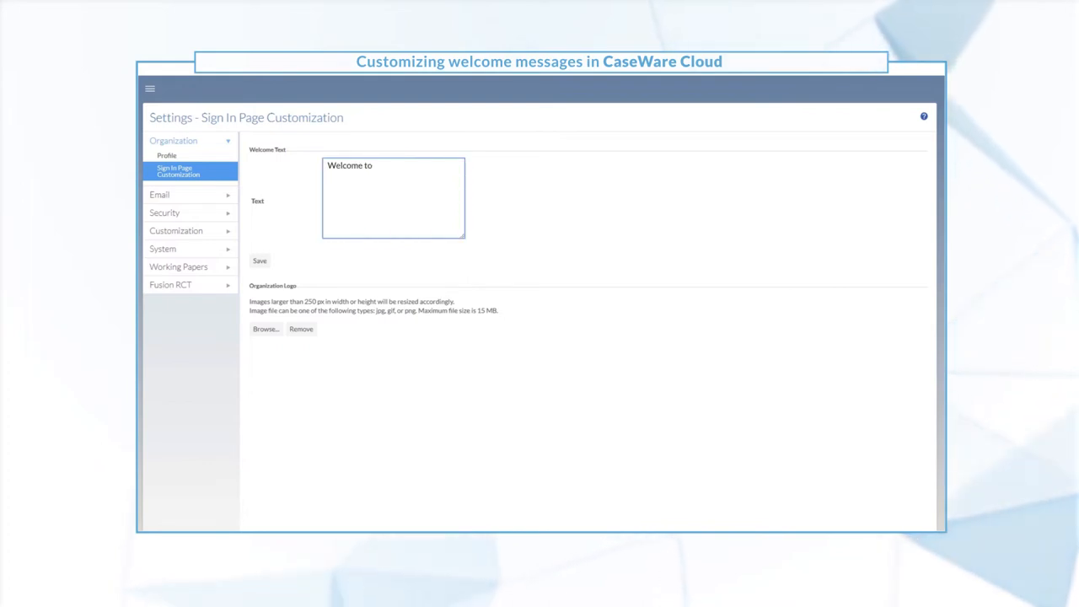
pyautogui.write('Peak Streak &')
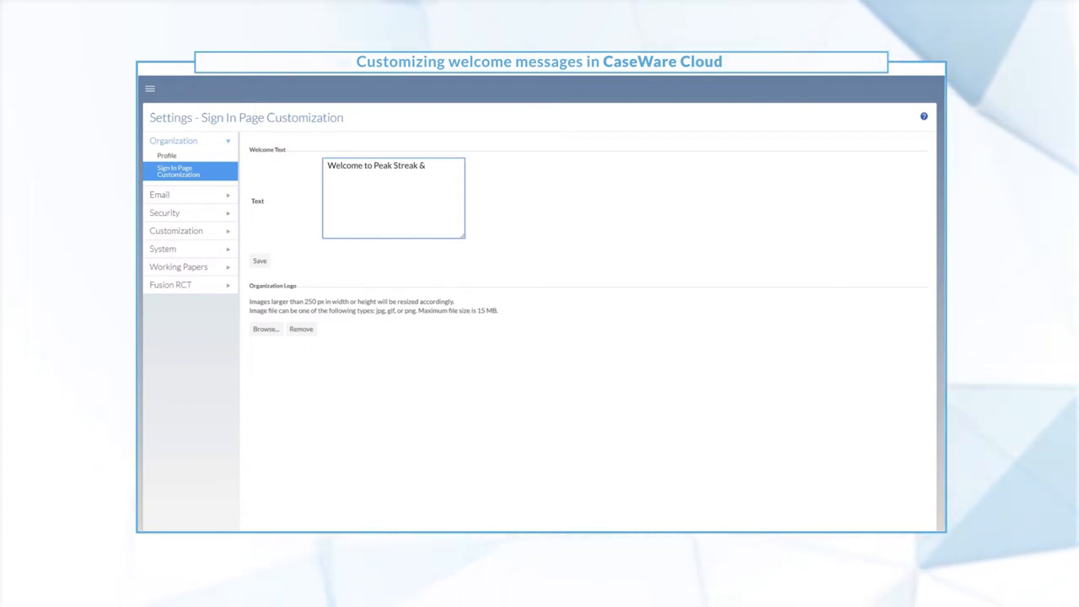
pyautogui.write('Company')
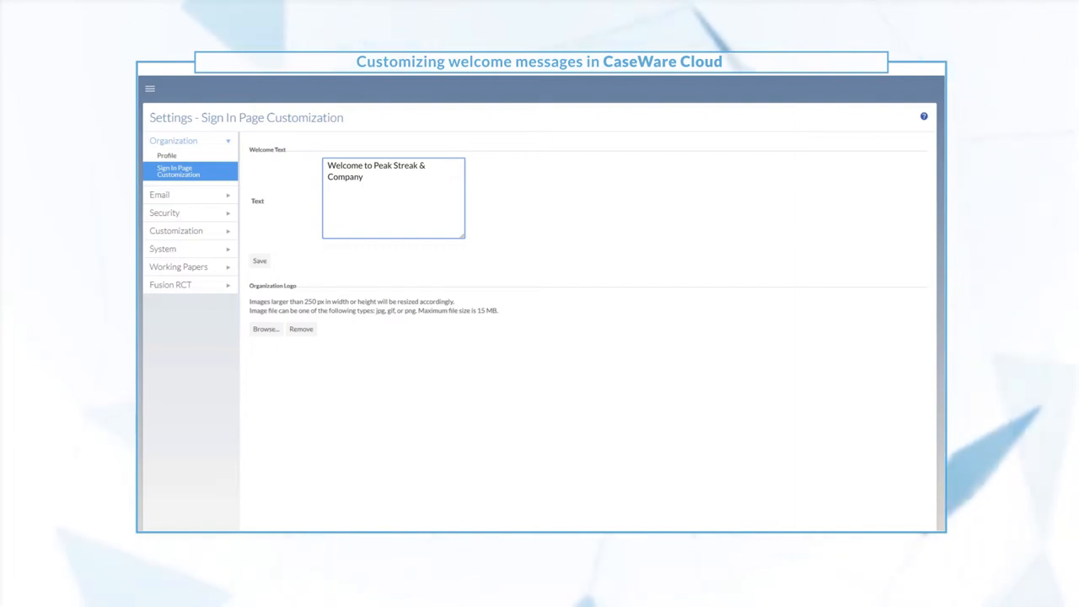
pyautogui.click(264, 330)
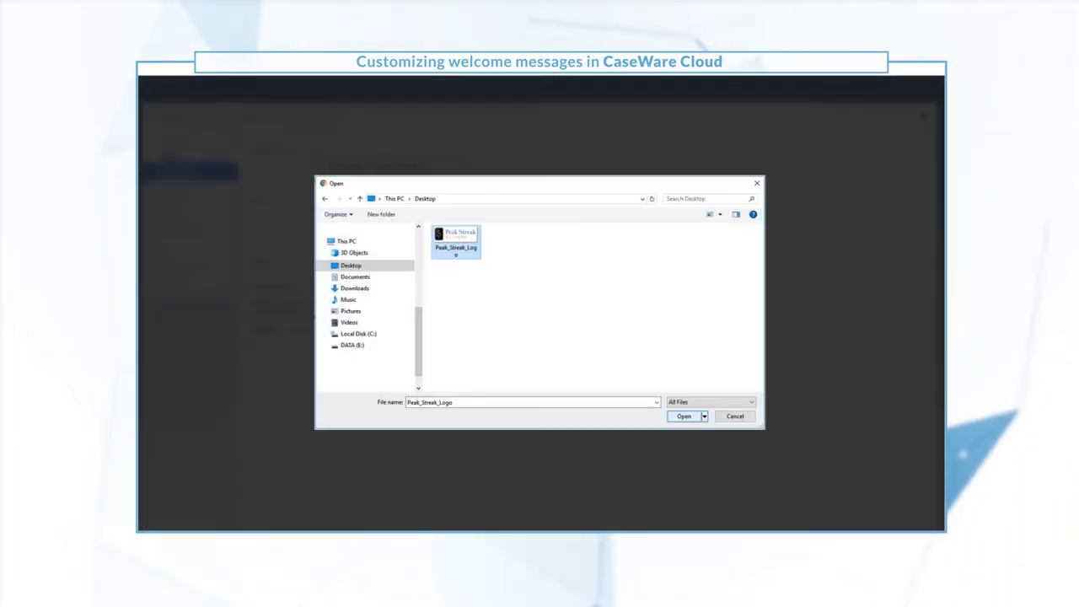
pyautogui.click(686, 417)
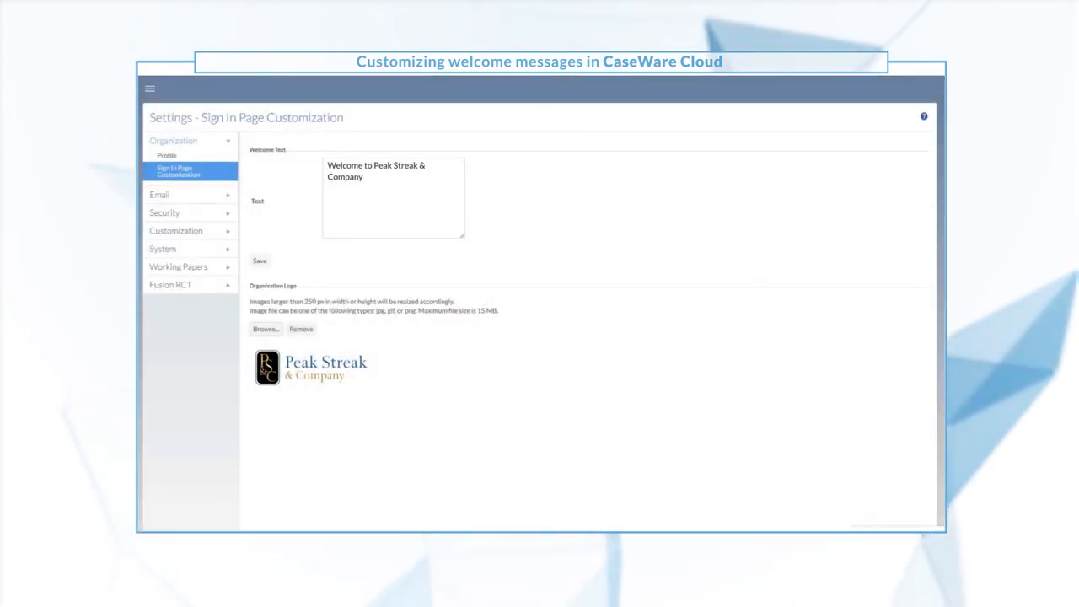
# In Email Settings, enter 'Welcome to Peak Streak & Company' as the new user welcome message
pyautogui.click(160, 195)
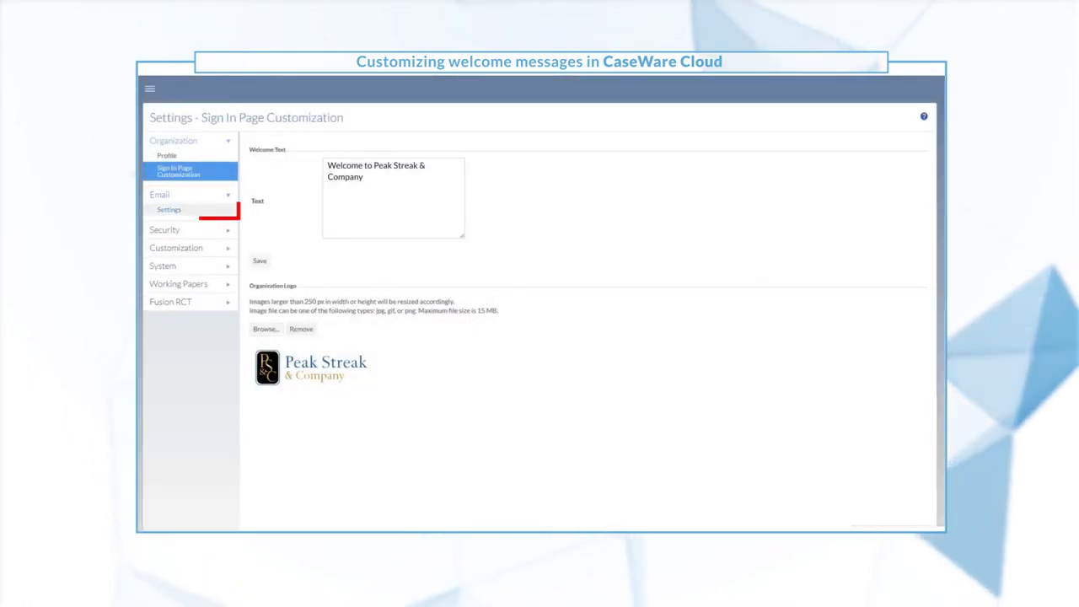
pyautogui.click(169, 209)
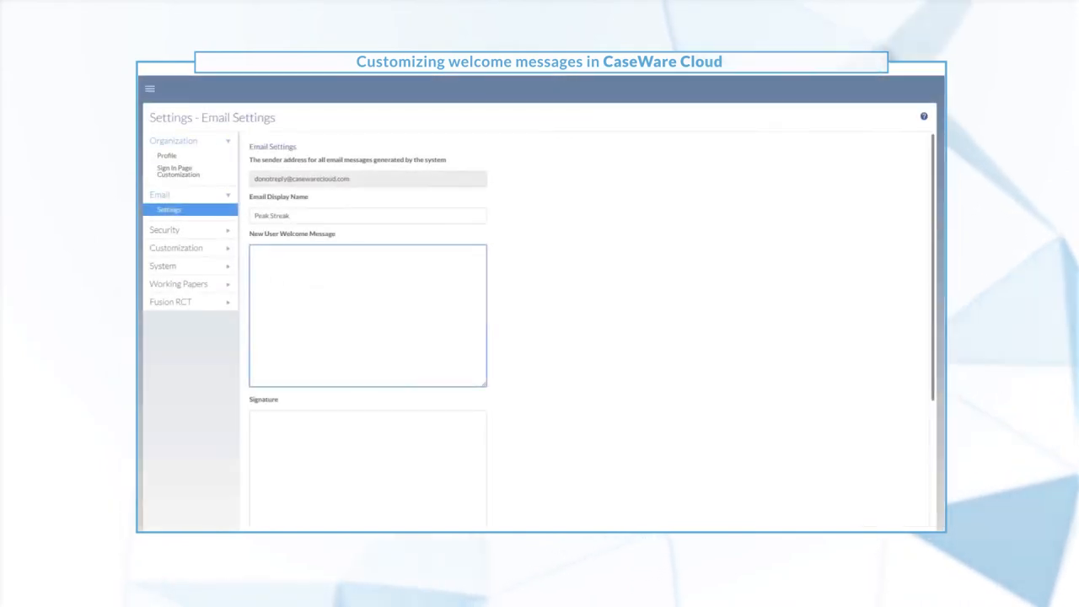
pyautogui.write('W')
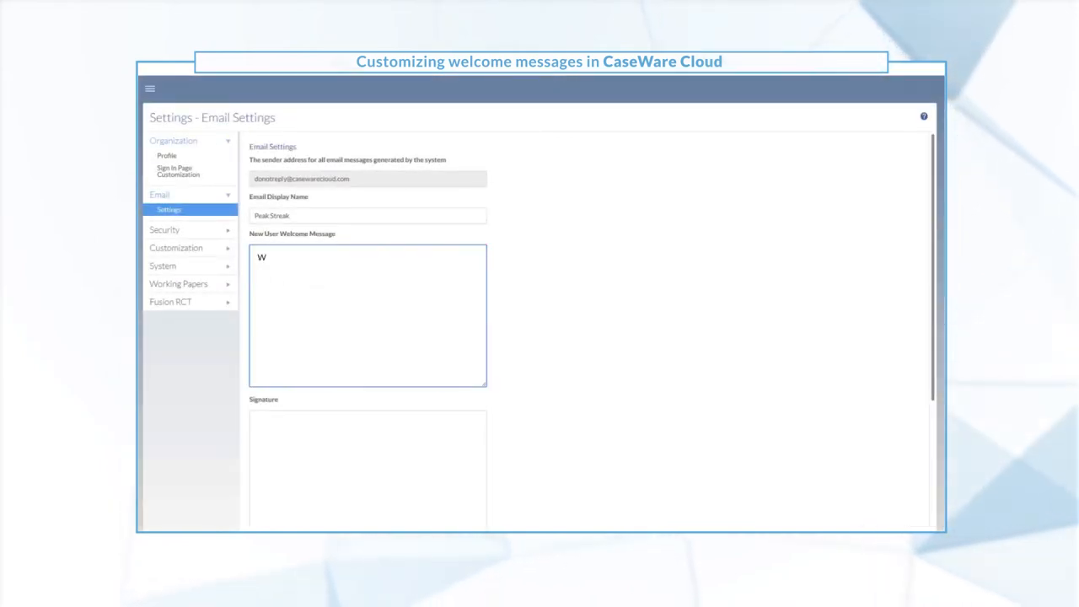
pyautogui.write('elcome to Pe')
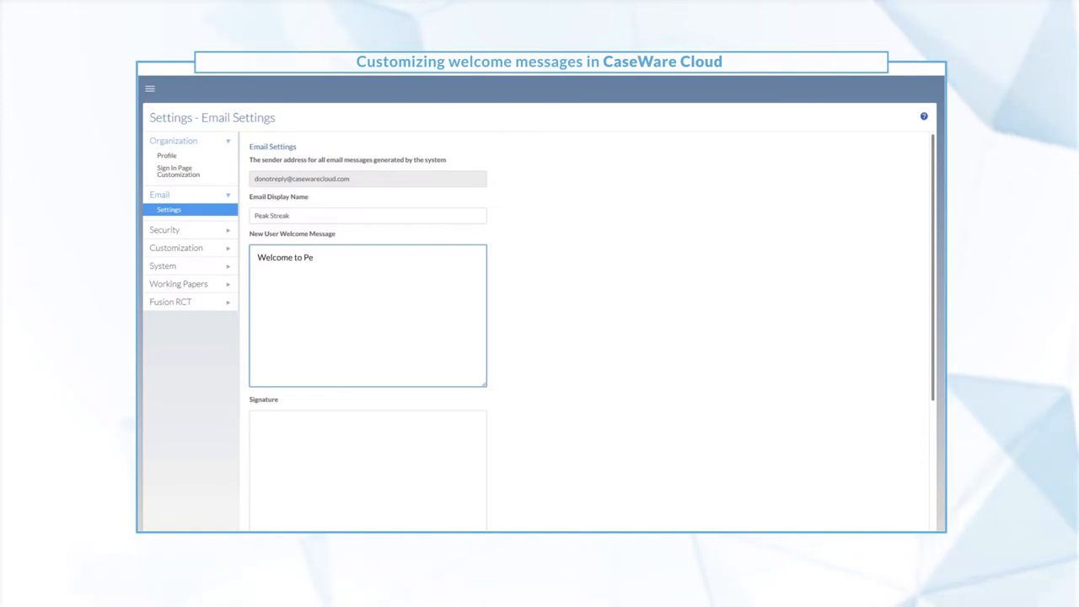
pyautogui.write('ak Streak & Company')
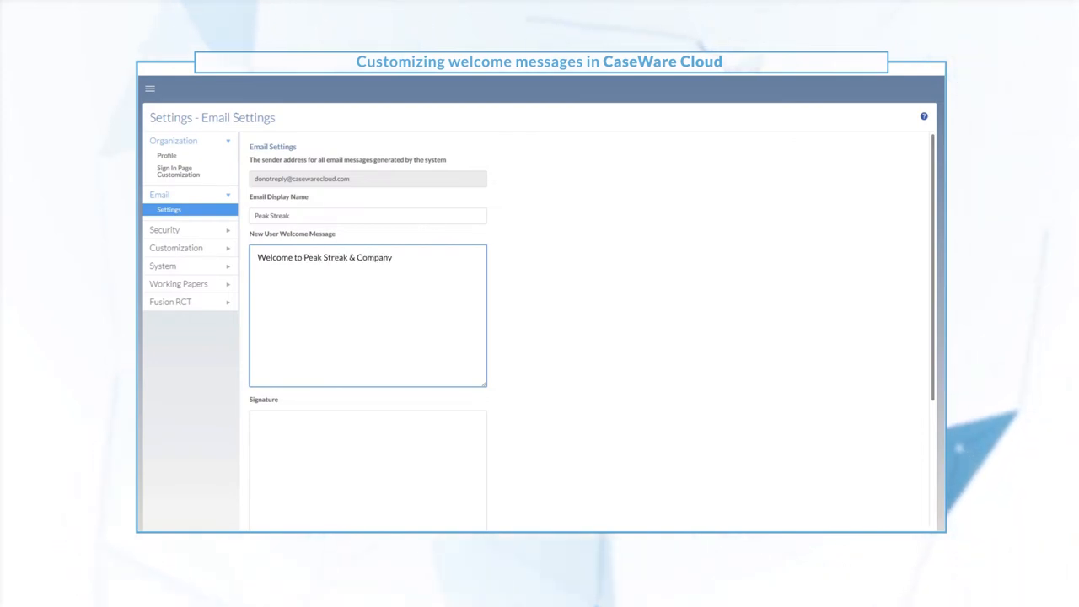
# Sign emails 'Peak Streak & Company / Financial accounting knowledge excellence' and enable the logo email banner
pyautogui.scroll(-3)
pyautogui.write('Financial a')
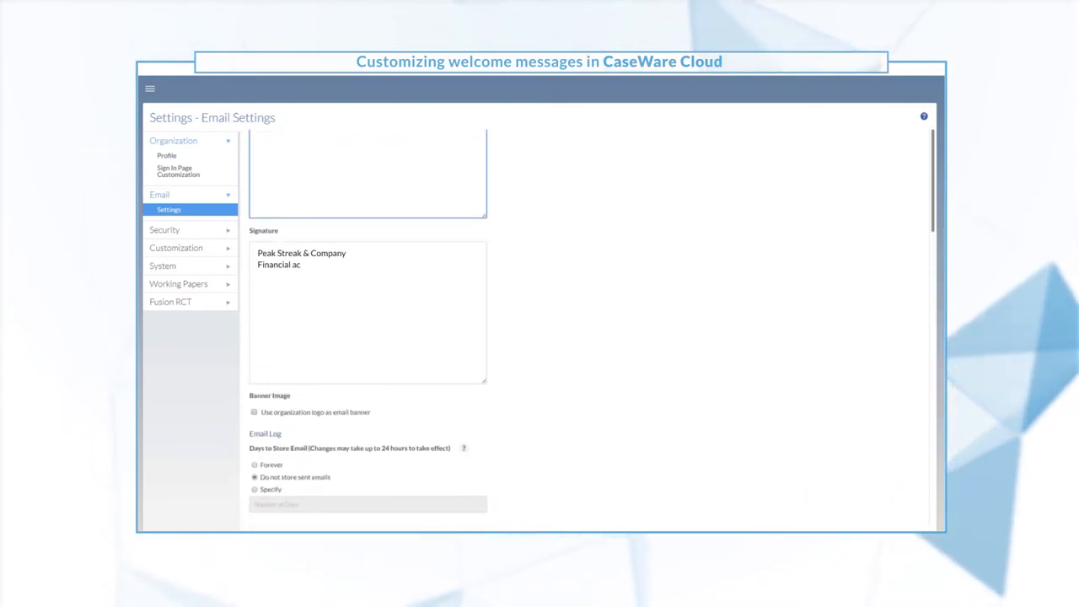
pyautogui.write('counting knowledge excellence')
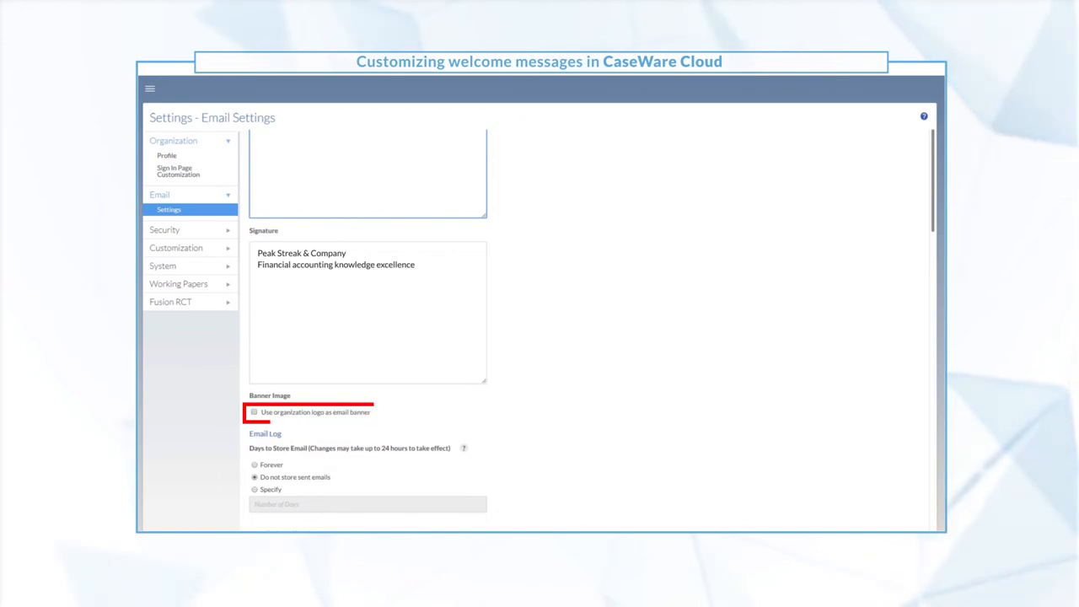
pyautogui.click(253, 413)
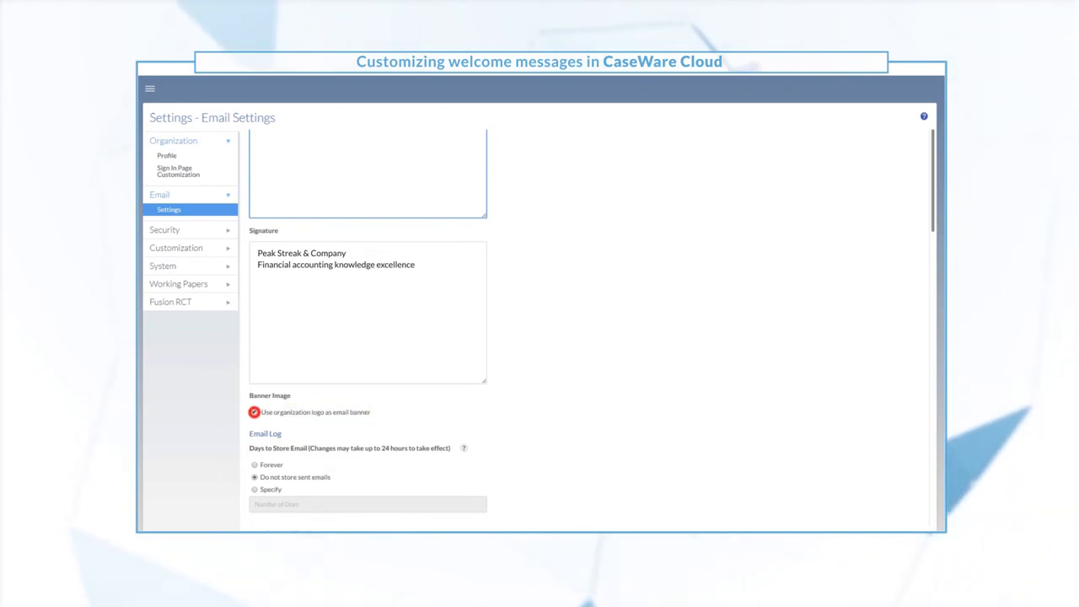
pyautogui.scroll(-3)
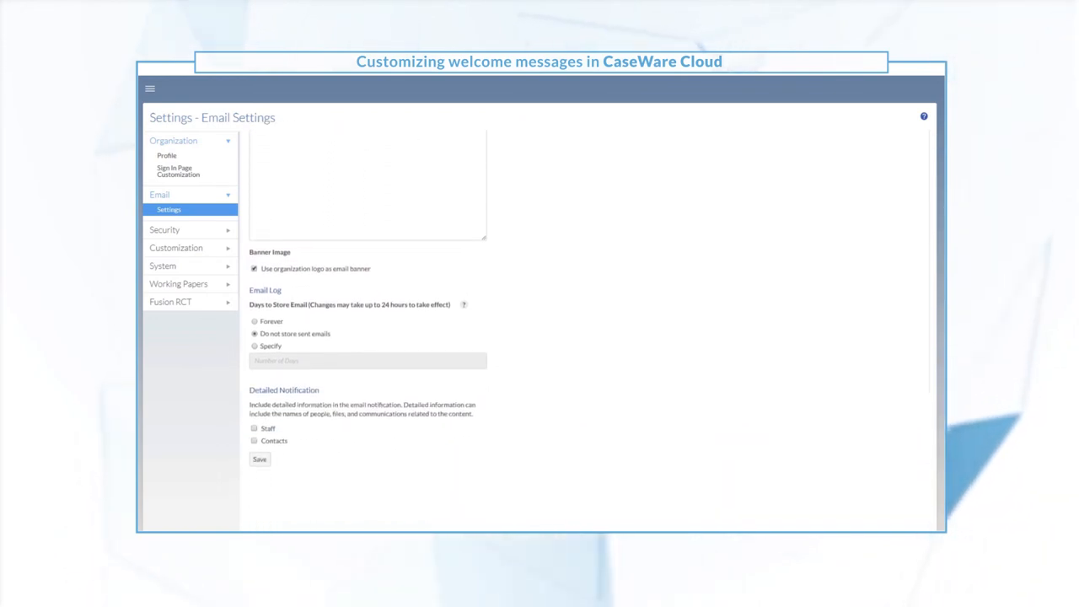